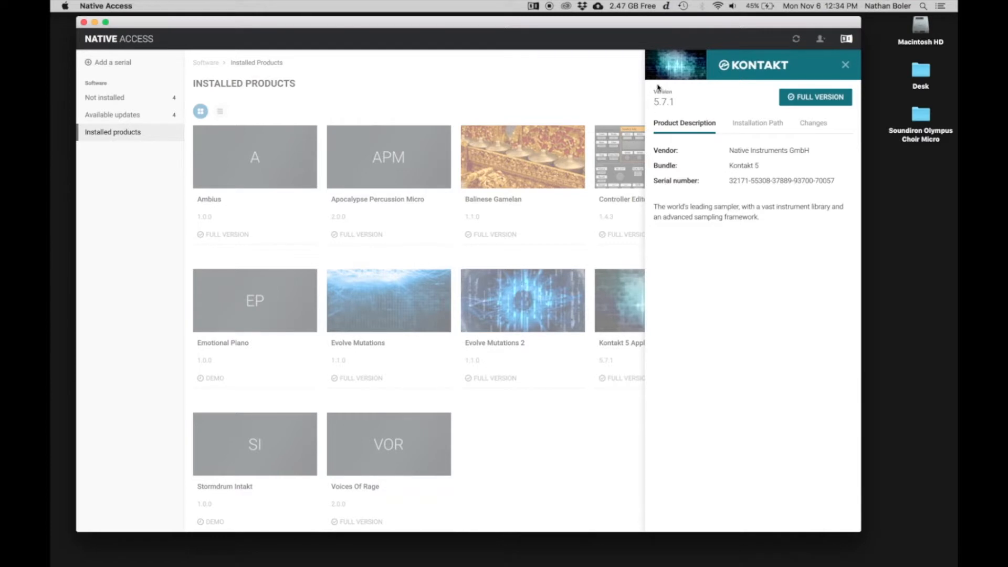
Dismiss the Kontakt details and bring up the Add a Serial form
left_click(844, 64)
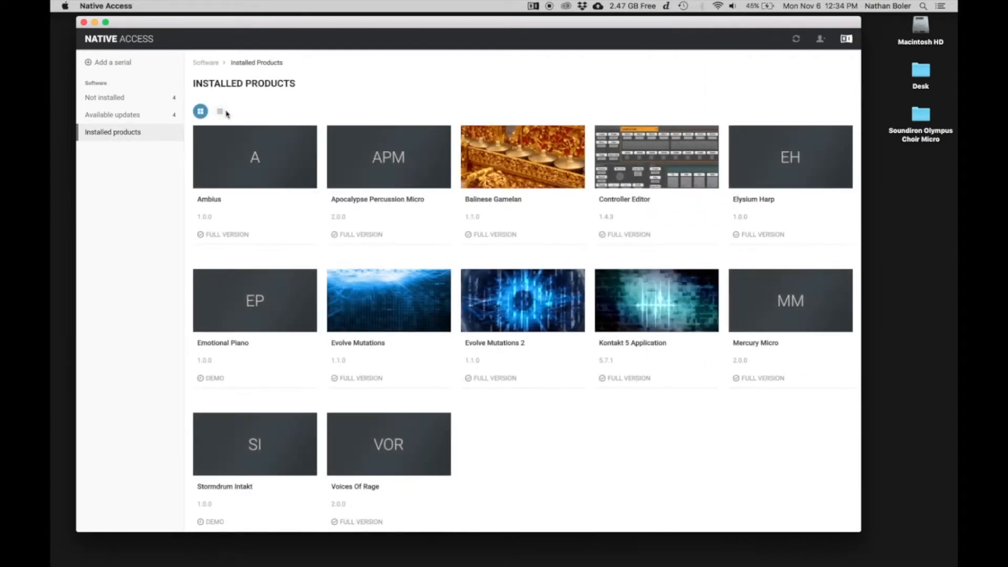
left_click(112, 62)
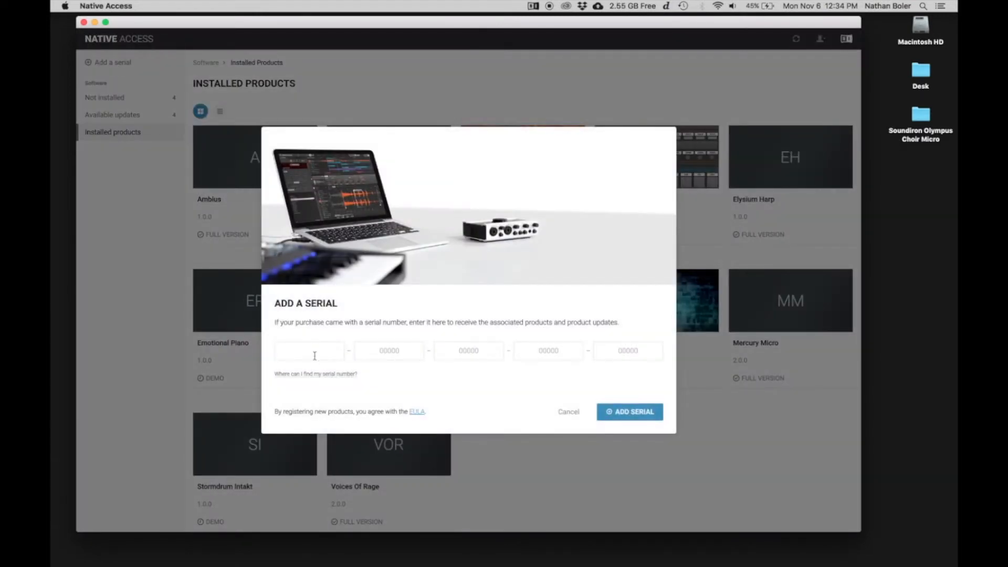
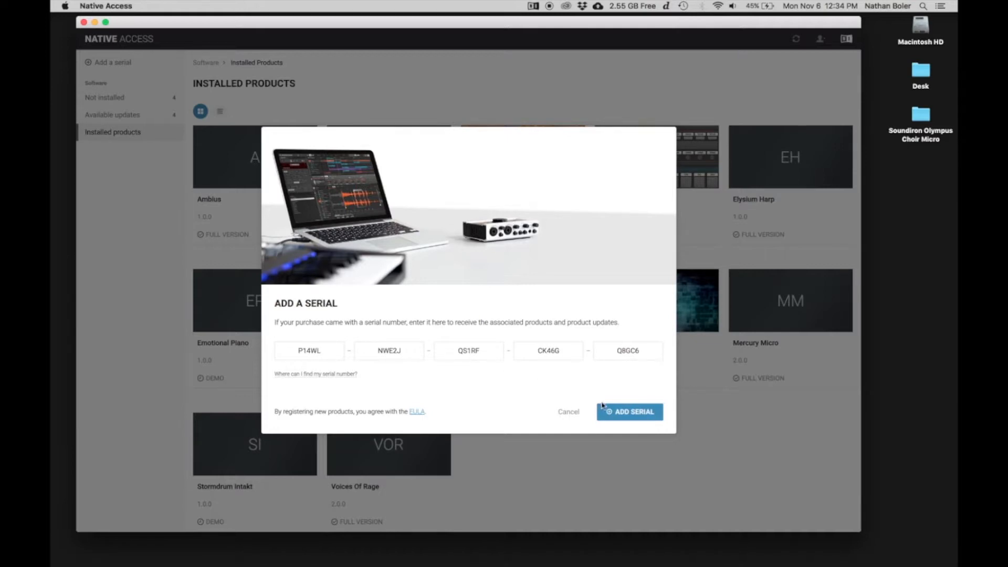
left_click(629, 411)
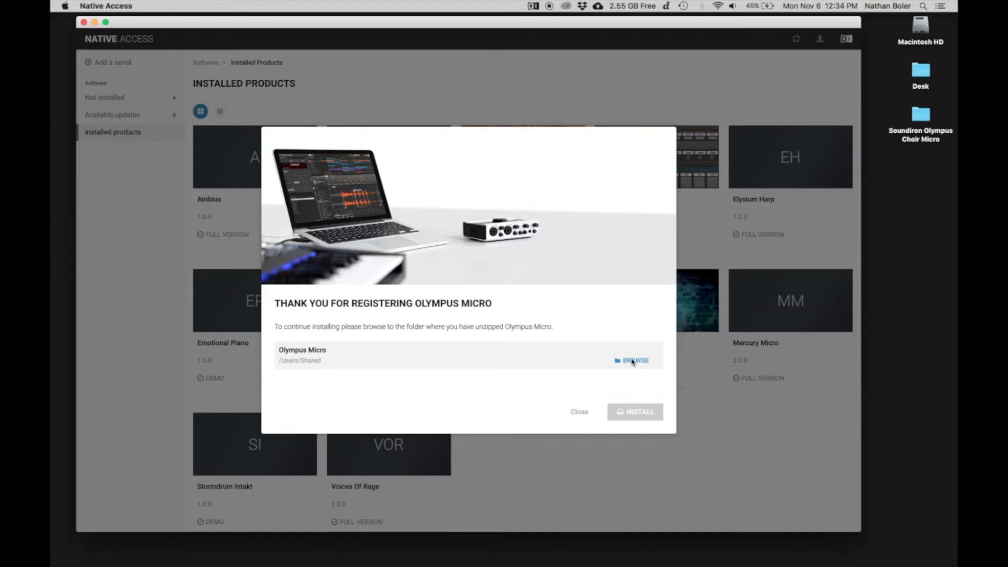
left_click(635, 360)
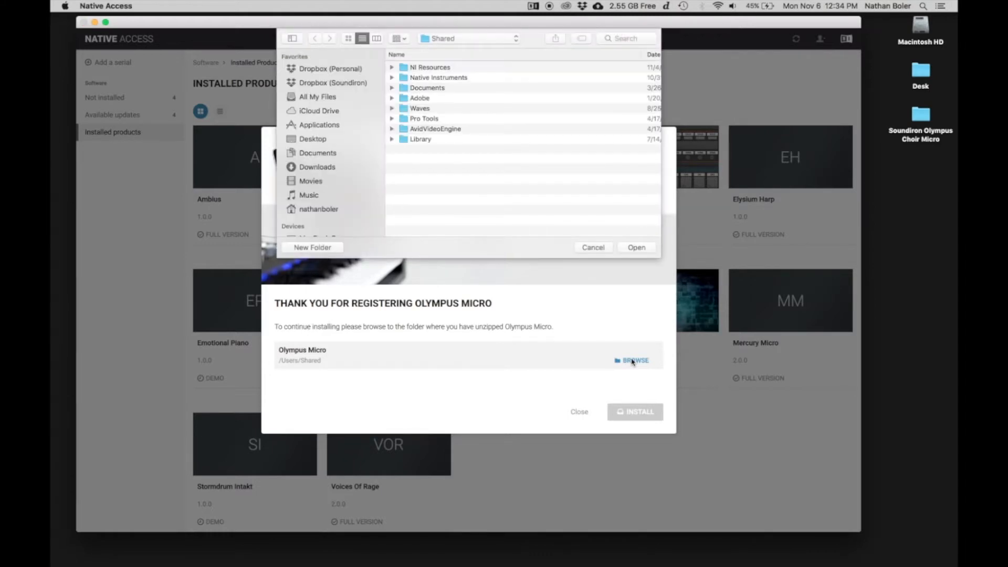
Point Olympus Micro to the Soundiron Olympus Choir Micro folder on the Desktop and install it
left_click(311, 138)
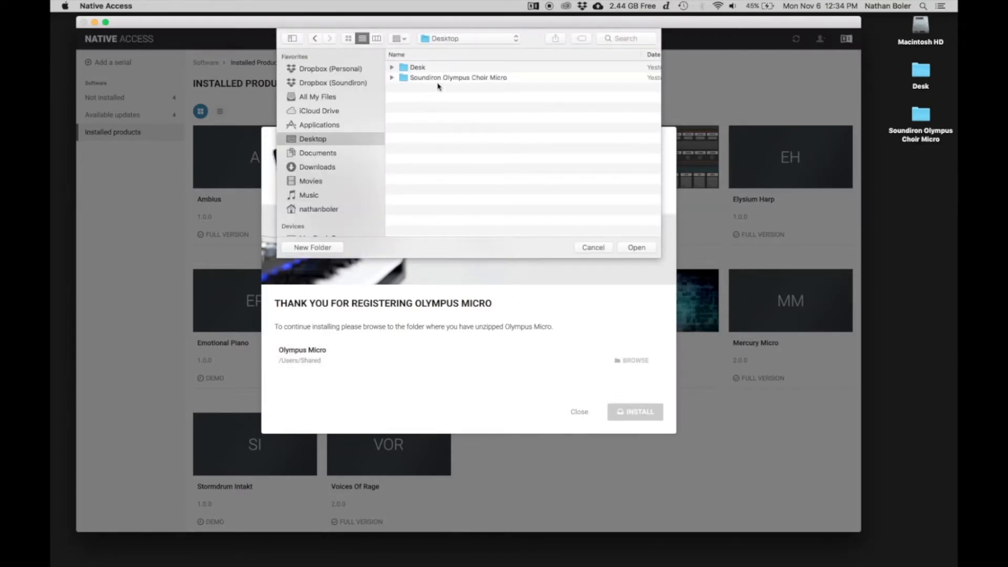
double_click(458, 78)
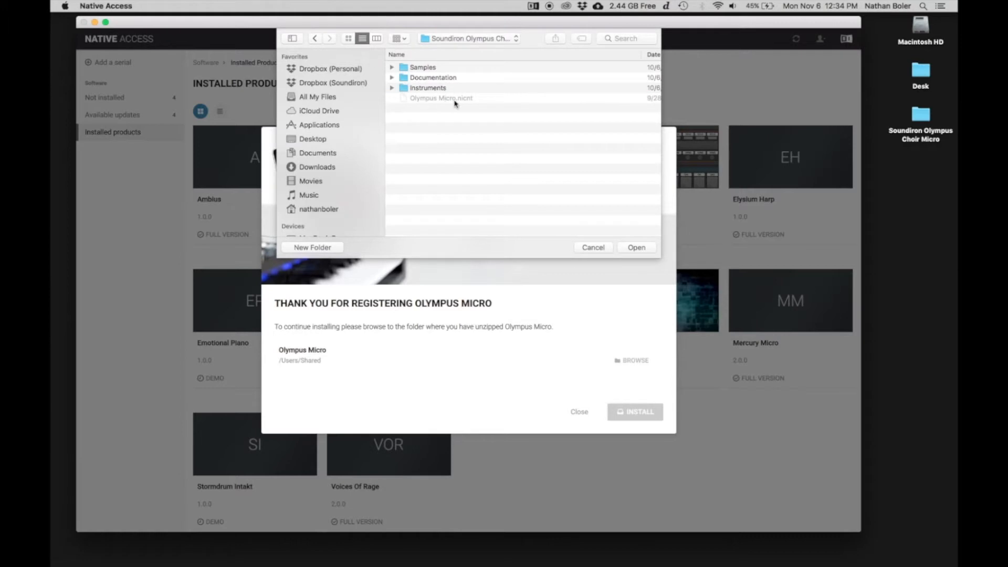
left_click(637, 247)
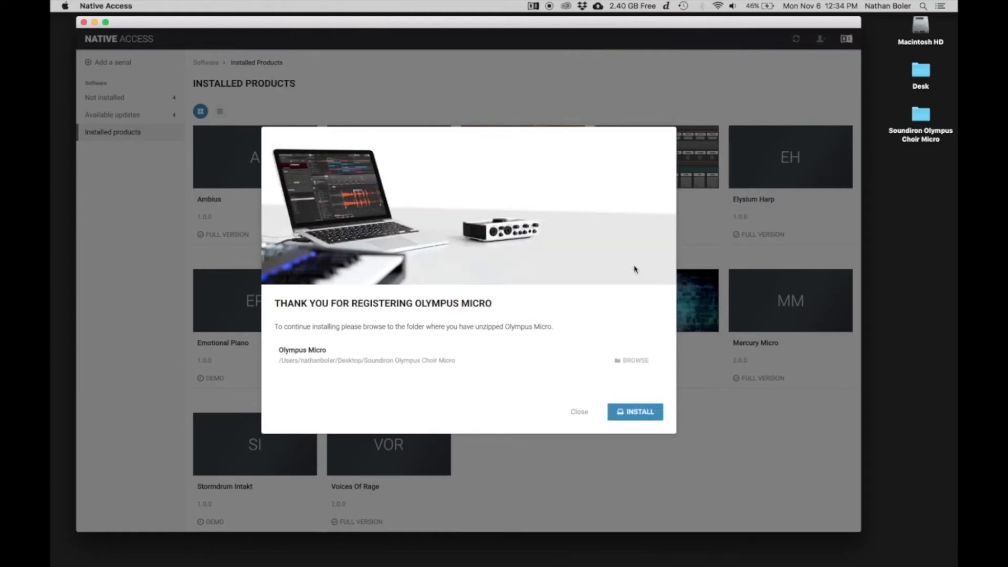
left_click(635, 412)
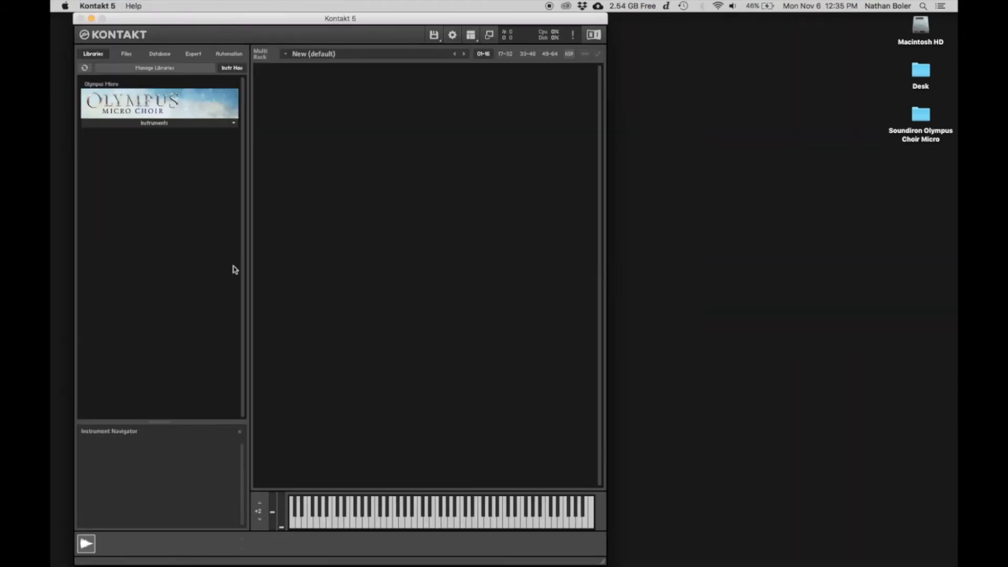
Load 'Olympus Micro - 01 - Full Ensemble.nki' in Kontakt 5 and play a note on its keyboard
left_click(154, 123)
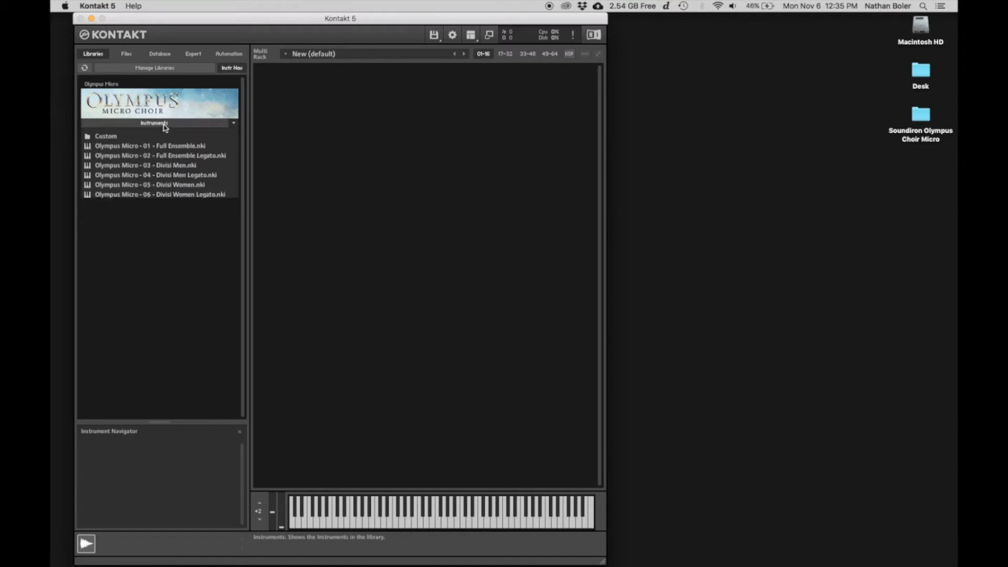
double_click(157, 145)
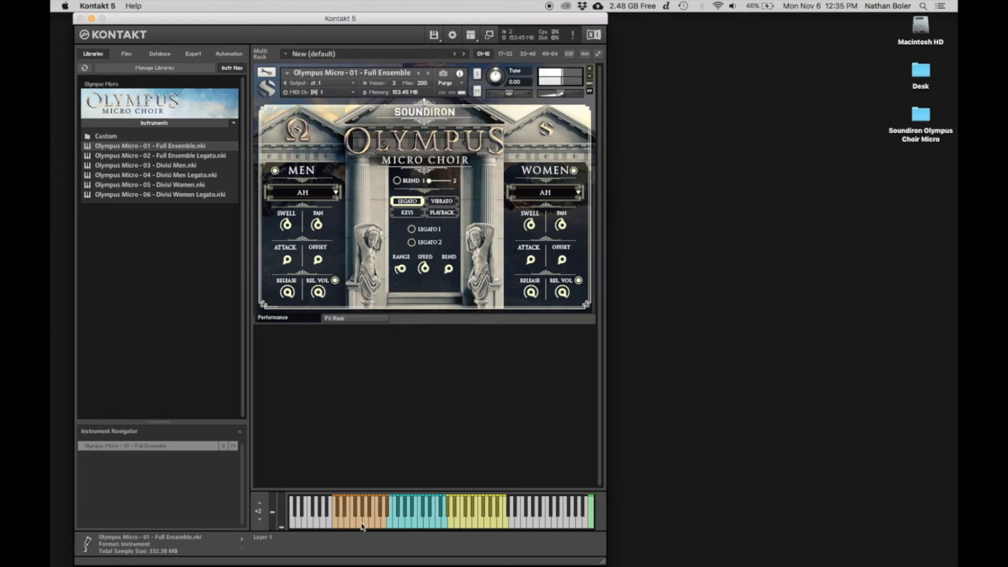
left_click(411, 525)
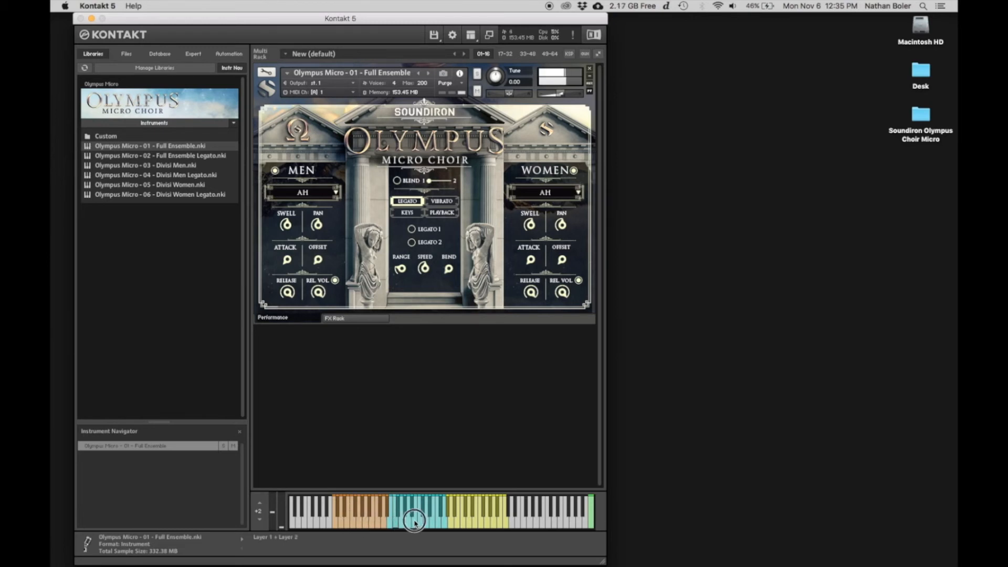